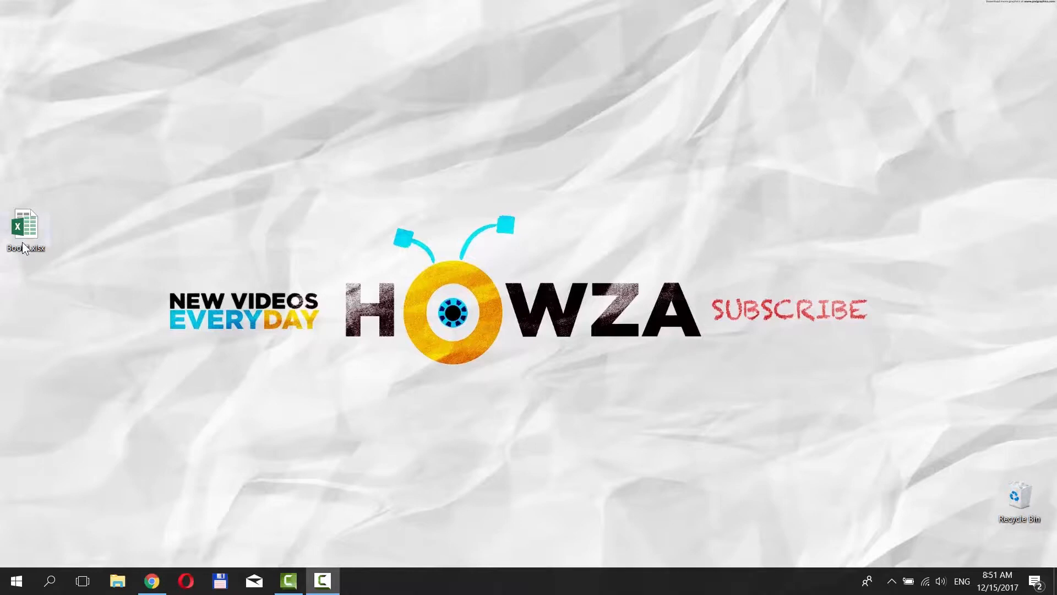
# Open the Book1.xlsx workbook from the desktop in Excel.
pyautogui.doubleClick(25, 223)
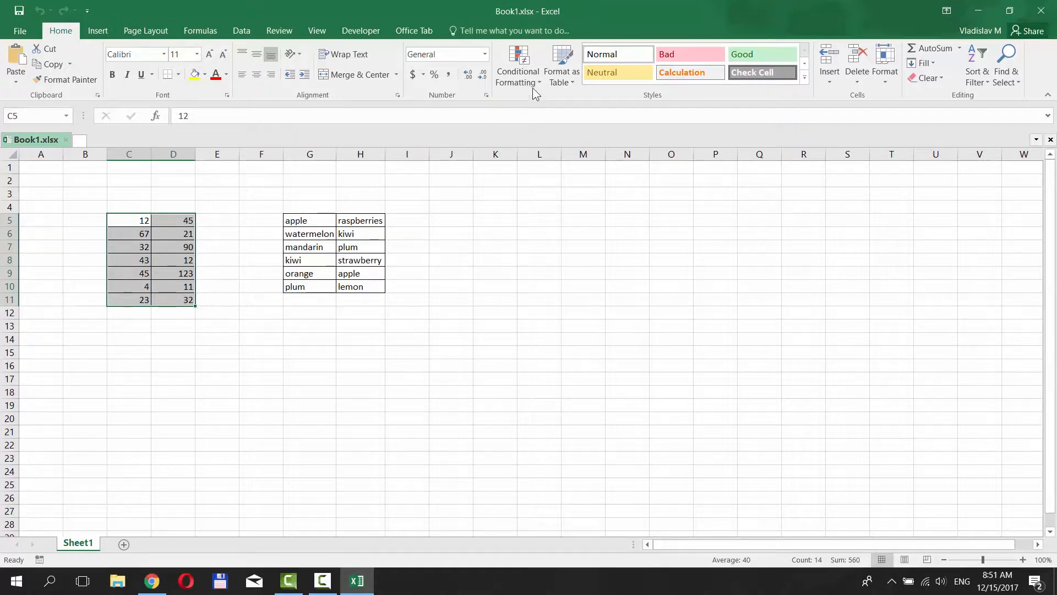
# Start a Duplicate Values highlight rule previewed on the number table C5:D11.
pyautogui.click(517, 66)
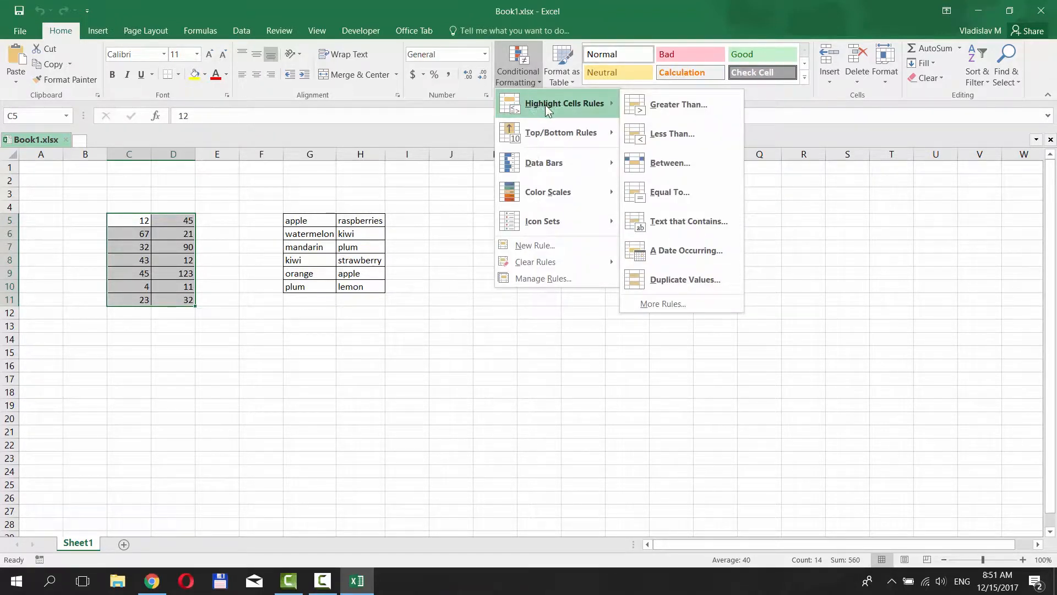
pyautogui.click(684, 279)
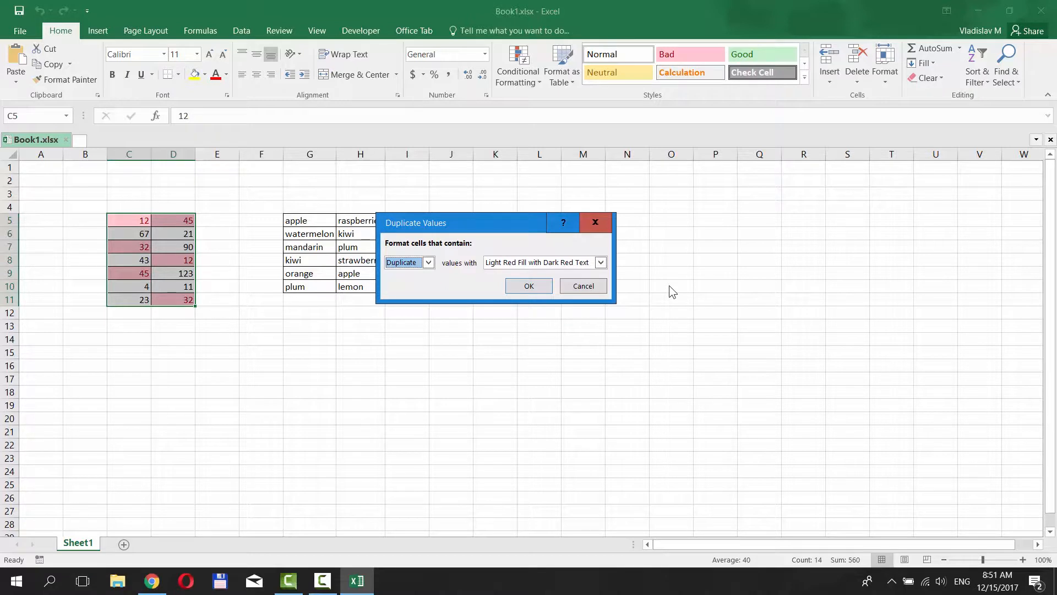
pyautogui.moveTo(607, 270)
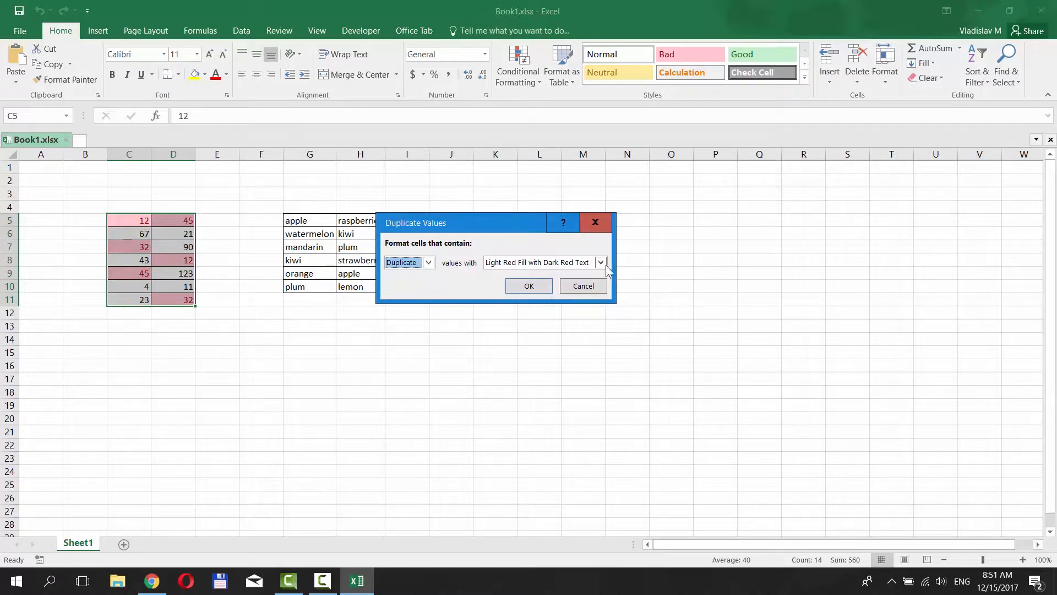
# Switch the pending rule to Unique values with Yellow Fill and Dark Yellow Text.
pyautogui.click(599, 262)
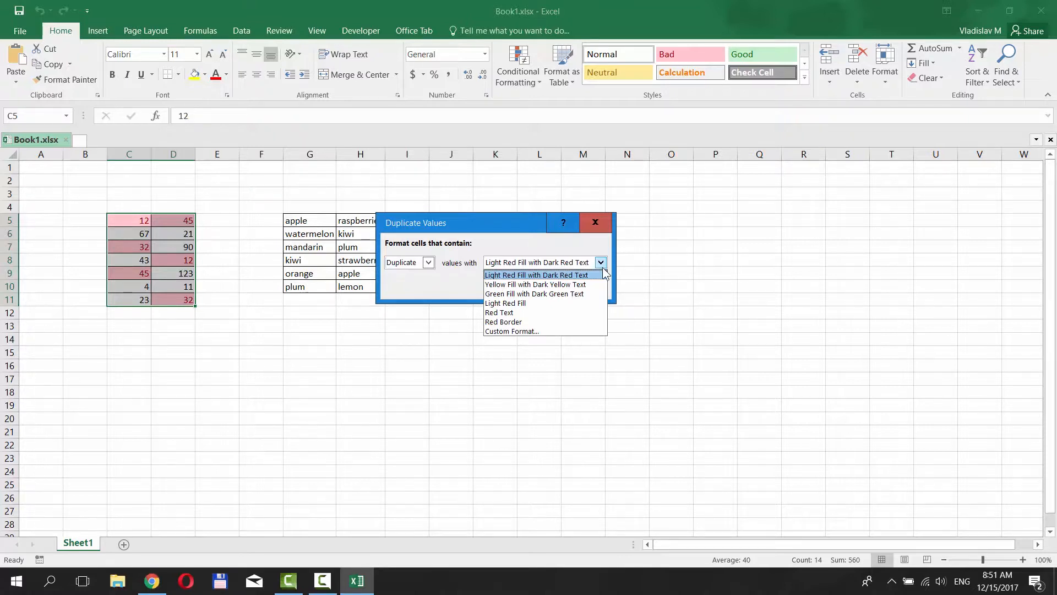
pyautogui.click(535, 284)
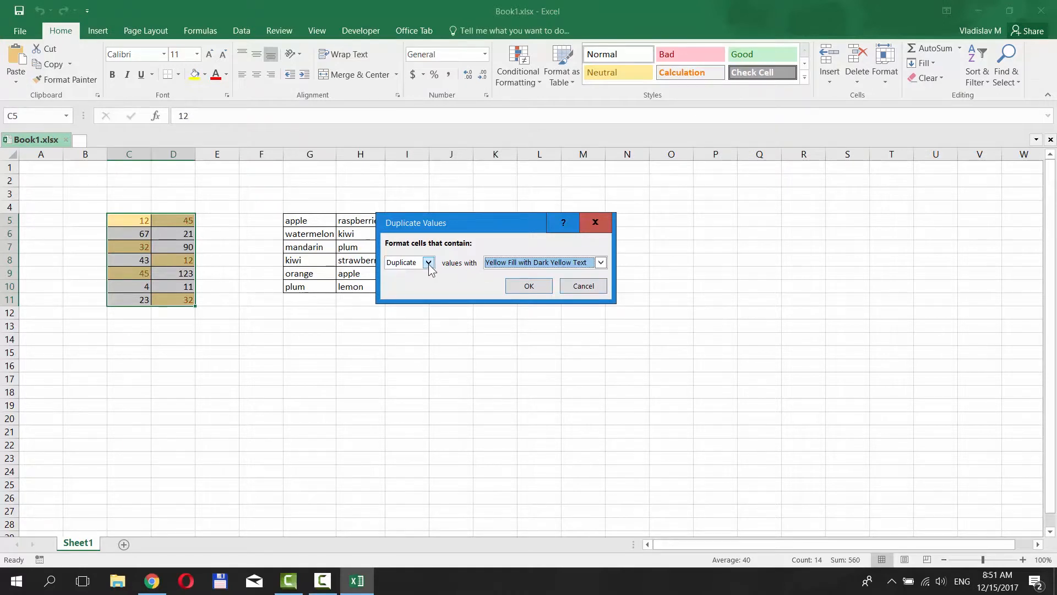
pyautogui.click(428, 262)
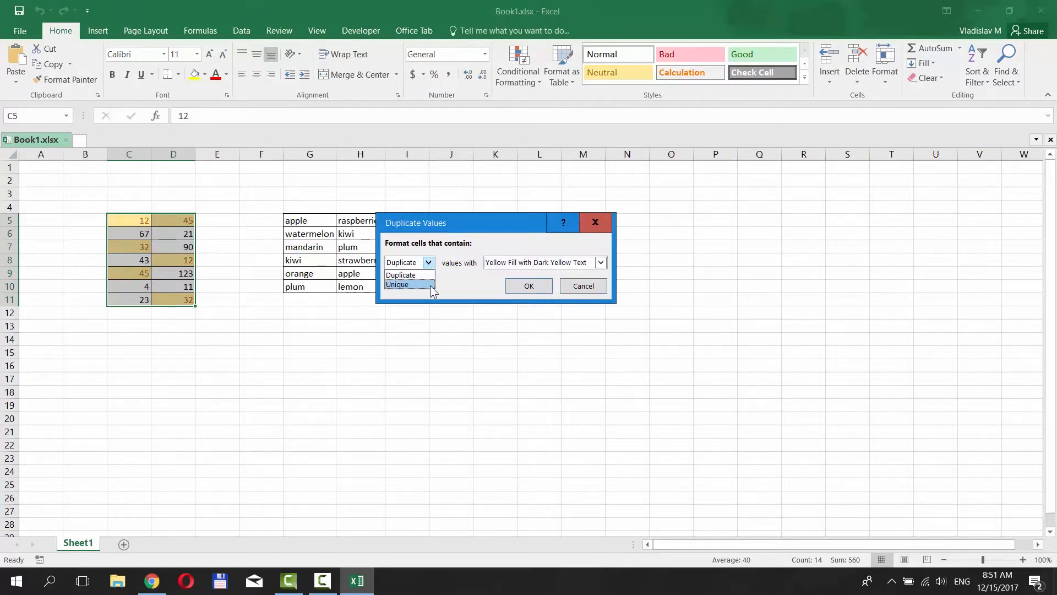
pyautogui.click(397, 284)
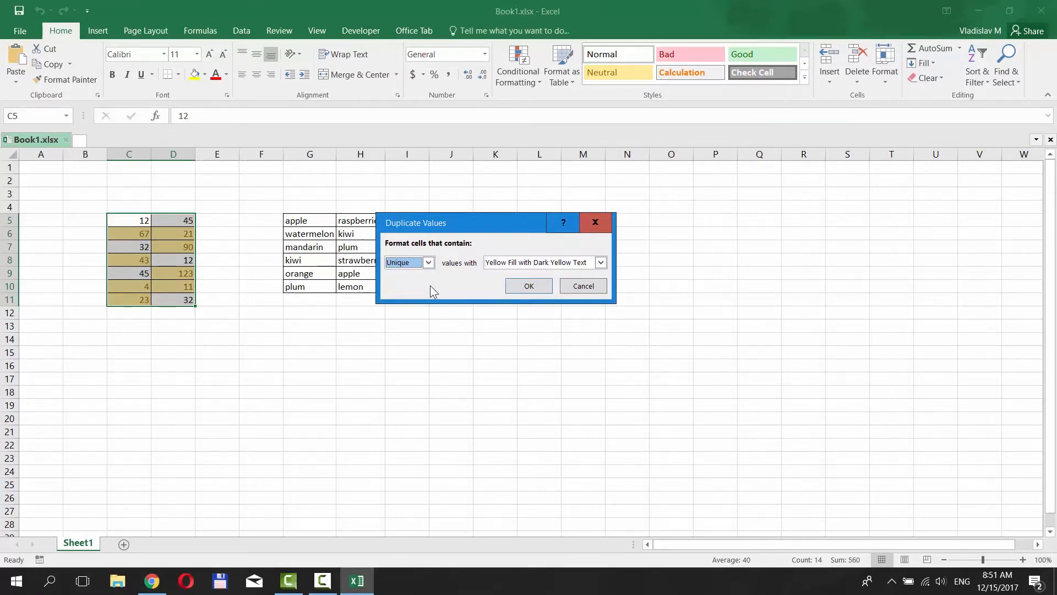
# Discard the number rule and highlight duplicate fruits in G5:H10 with green fill, dark green text.
pyautogui.click(582, 285)
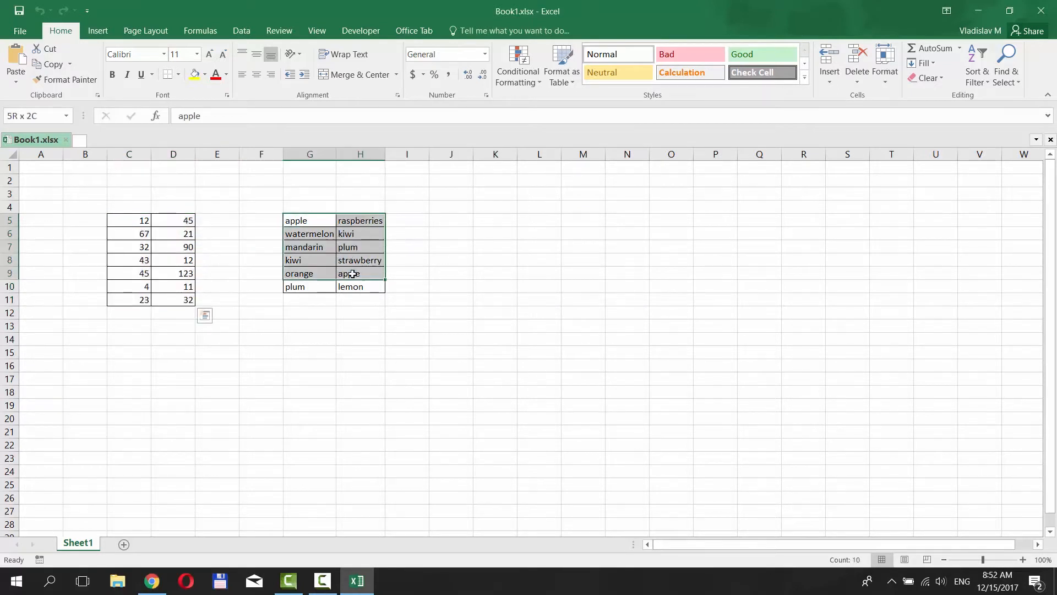
pyautogui.click(517, 64)
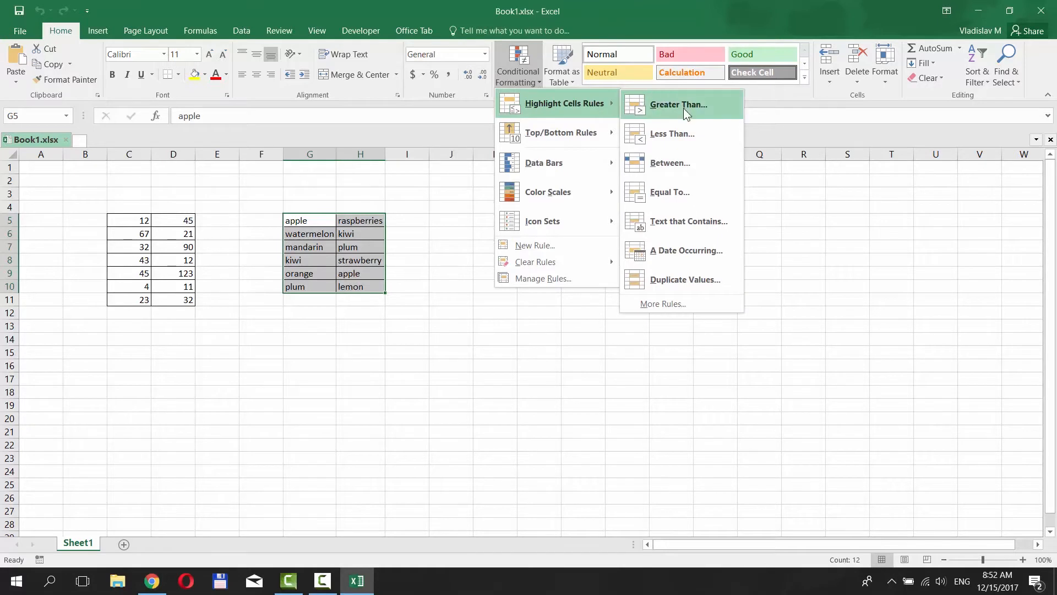
pyautogui.click(684, 279)
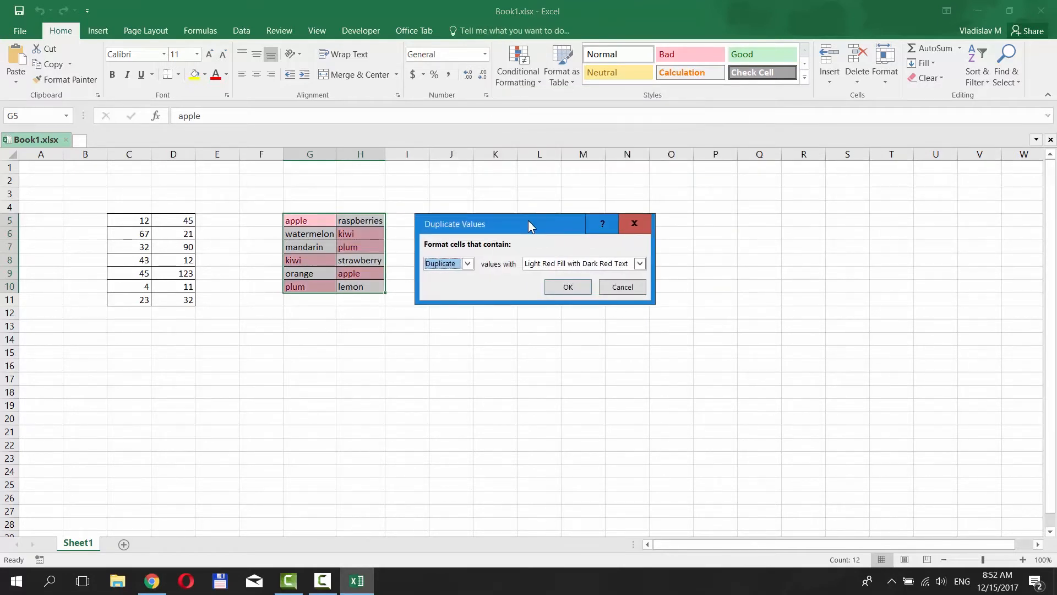
pyautogui.click(638, 264)
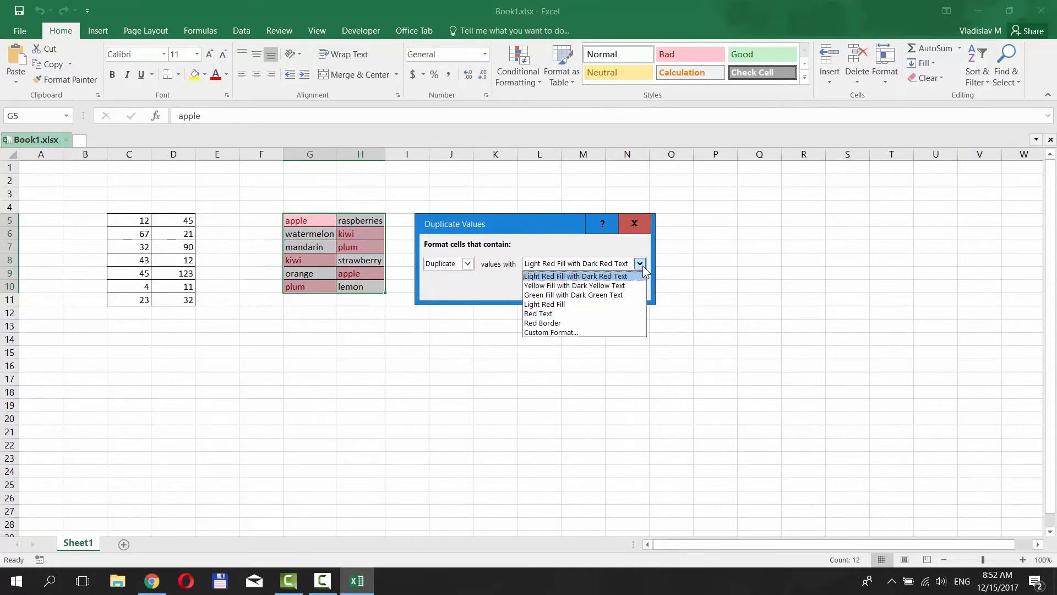
pyautogui.click(573, 294)
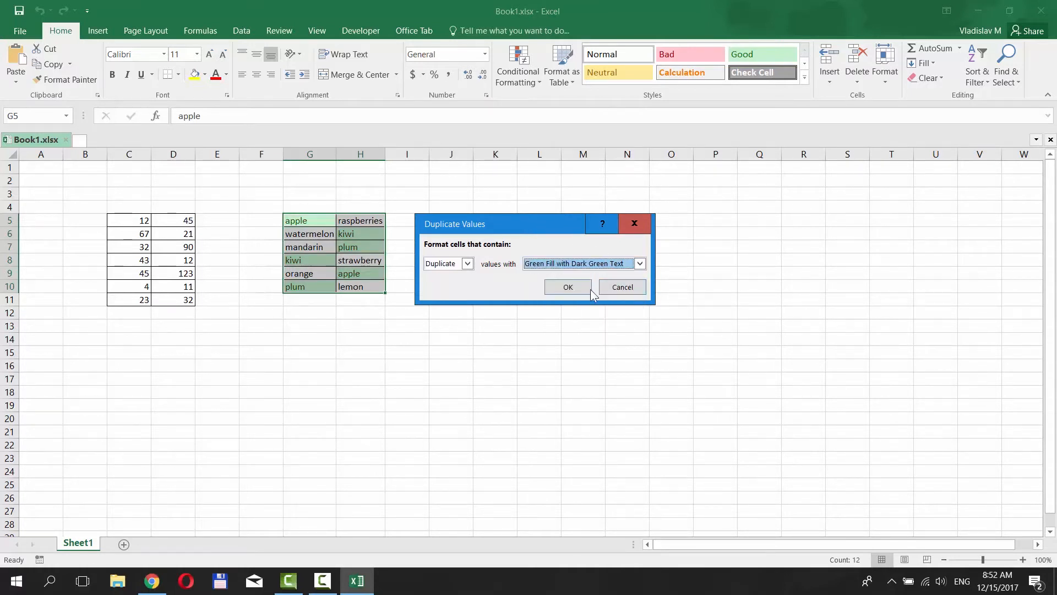
pyautogui.click(567, 286)
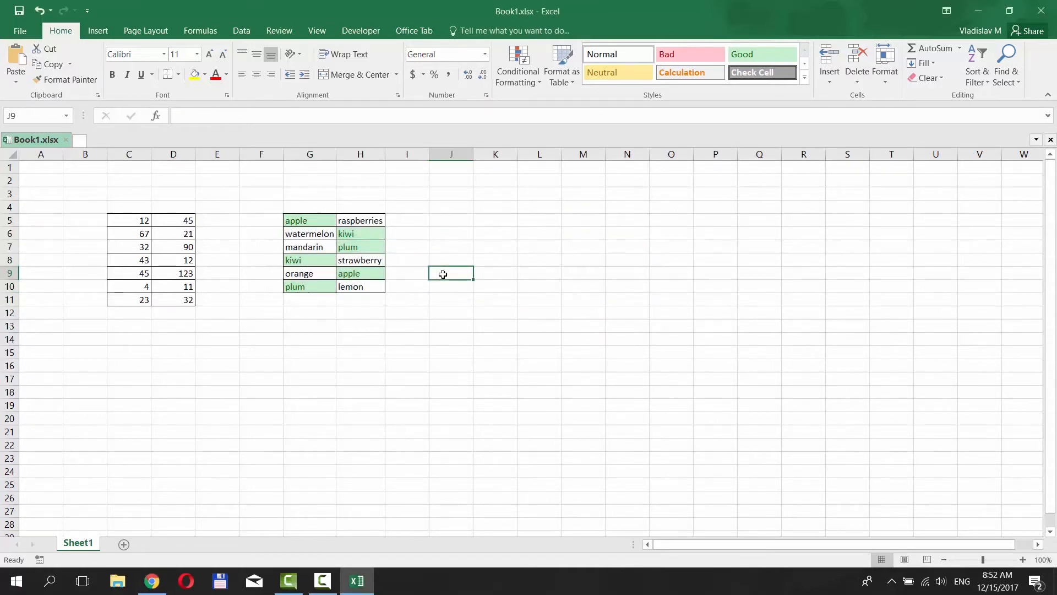